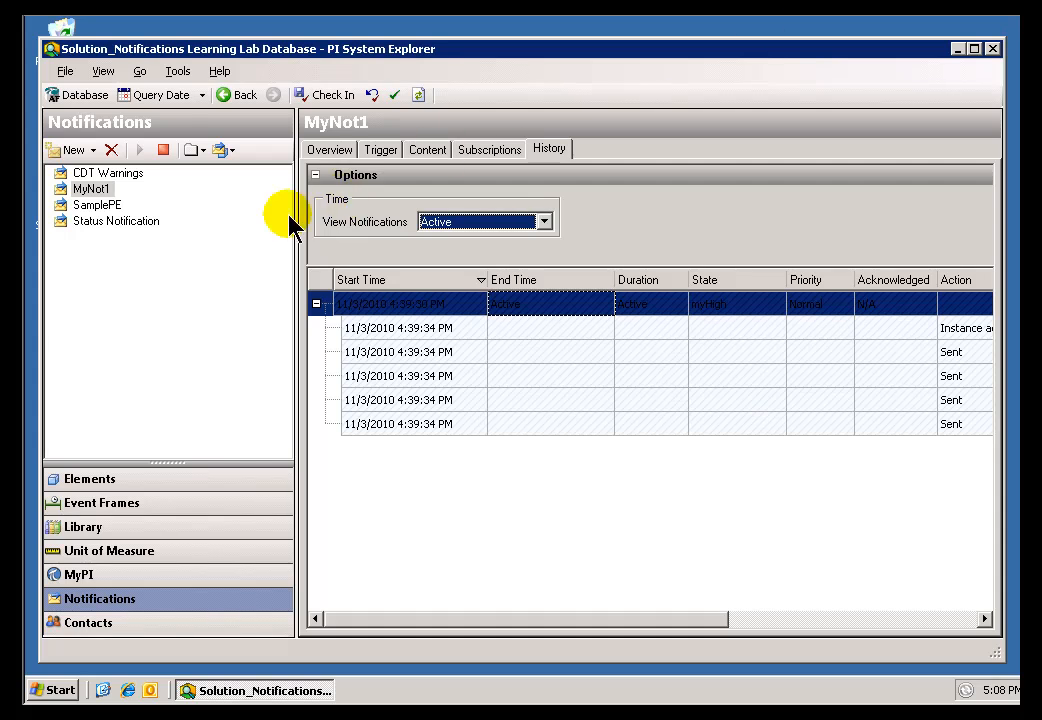
pyautogui.moveTo(112, 196)
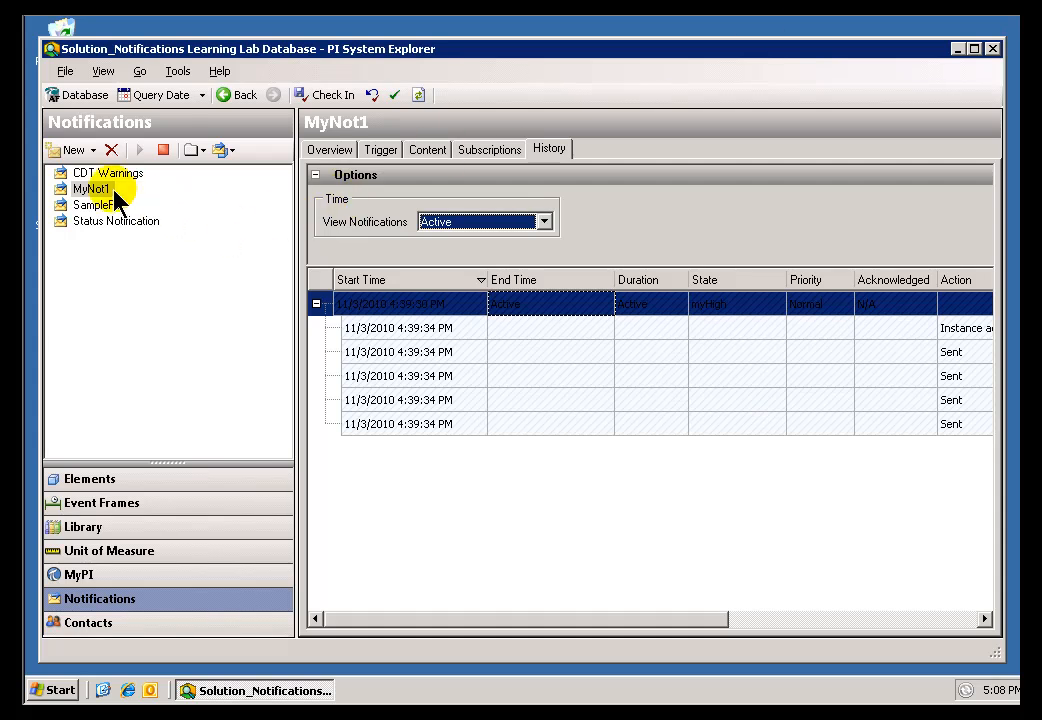
pyautogui.moveTo(64, 200)
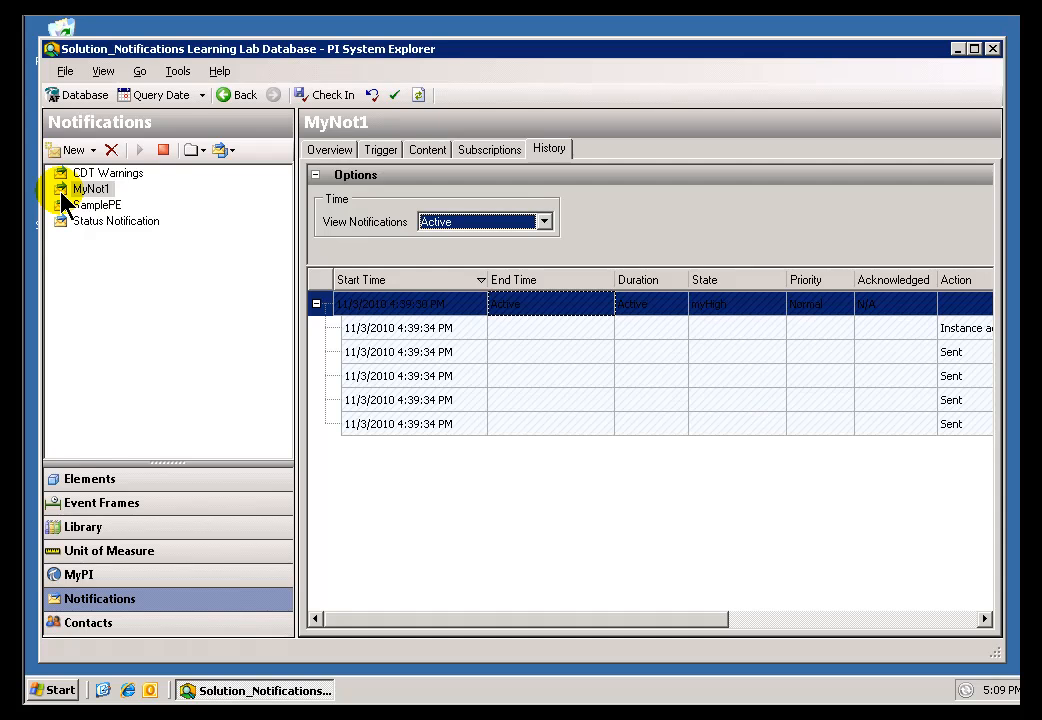
pyautogui.moveTo(658, 248)
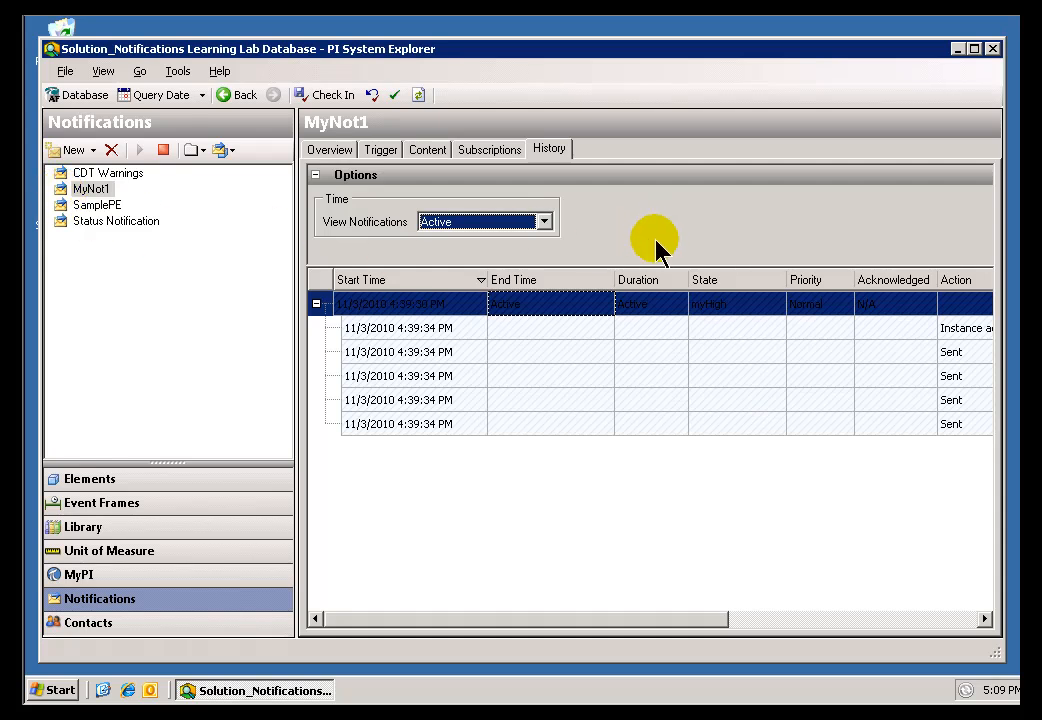
pyautogui.moveTo(396, 344)
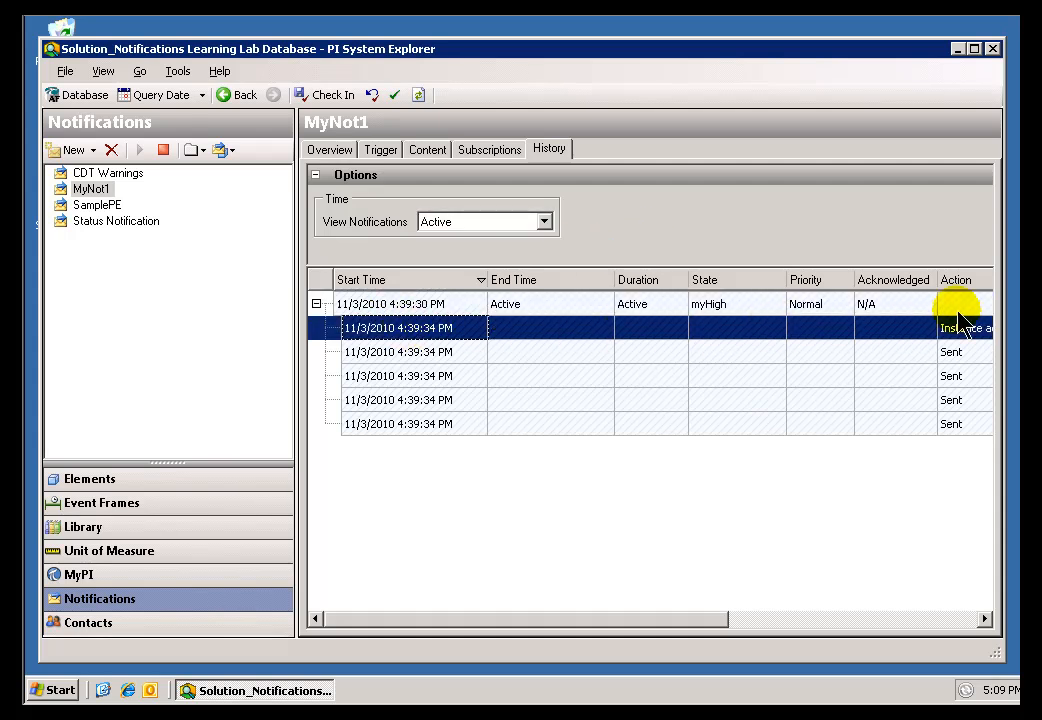
pyautogui.moveTo(548, 148)
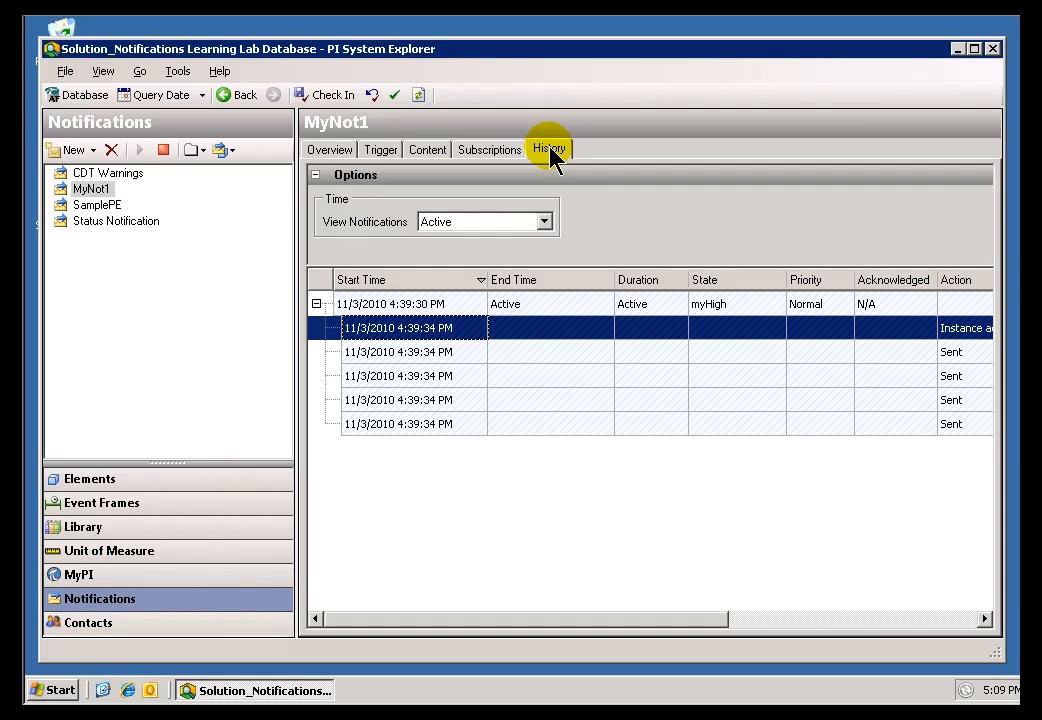
pyautogui.moveTo(410, 310)
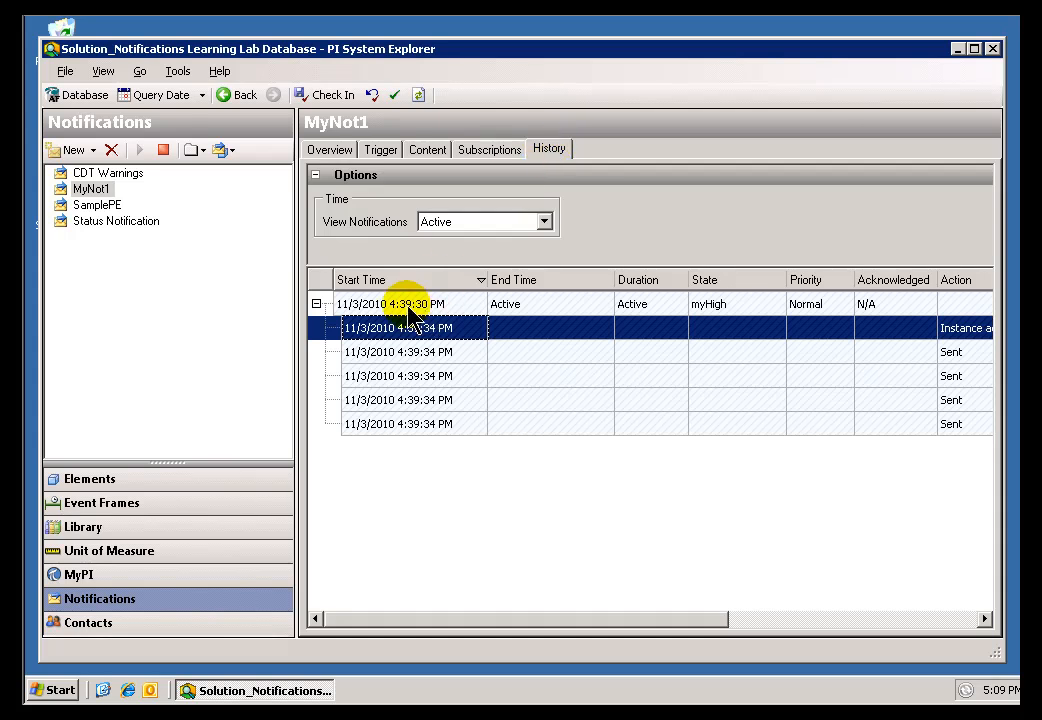
# Select MyNot1 and bring up the View Notifications choices on its History tab.
pyautogui.click(390, 304)
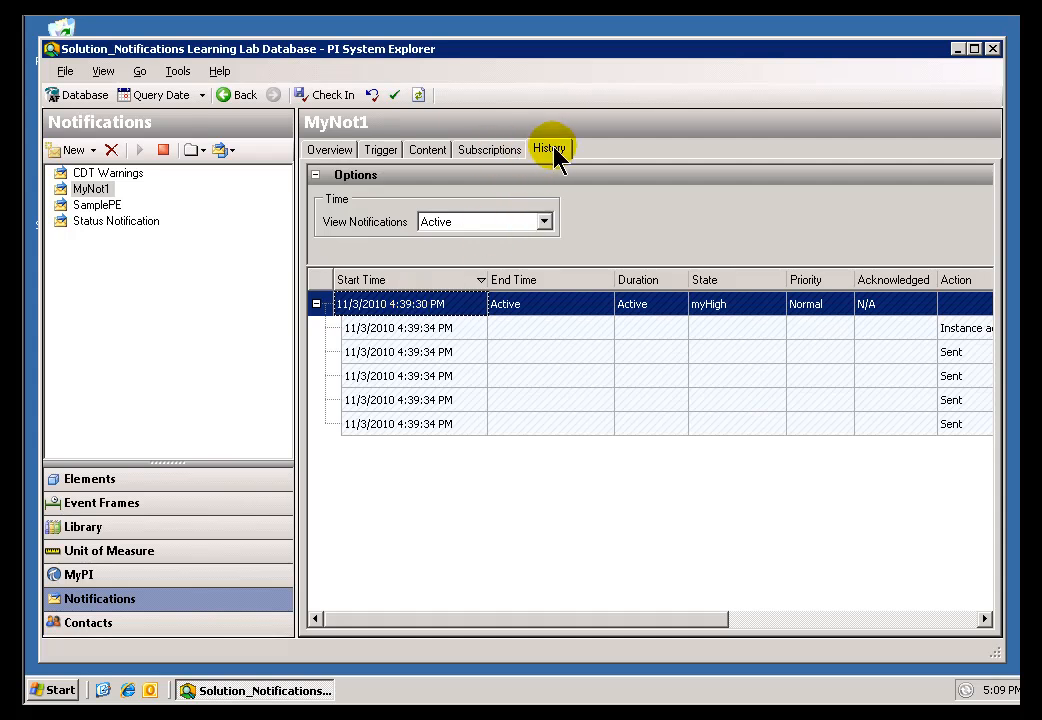
pyautogui.click(544, 220)
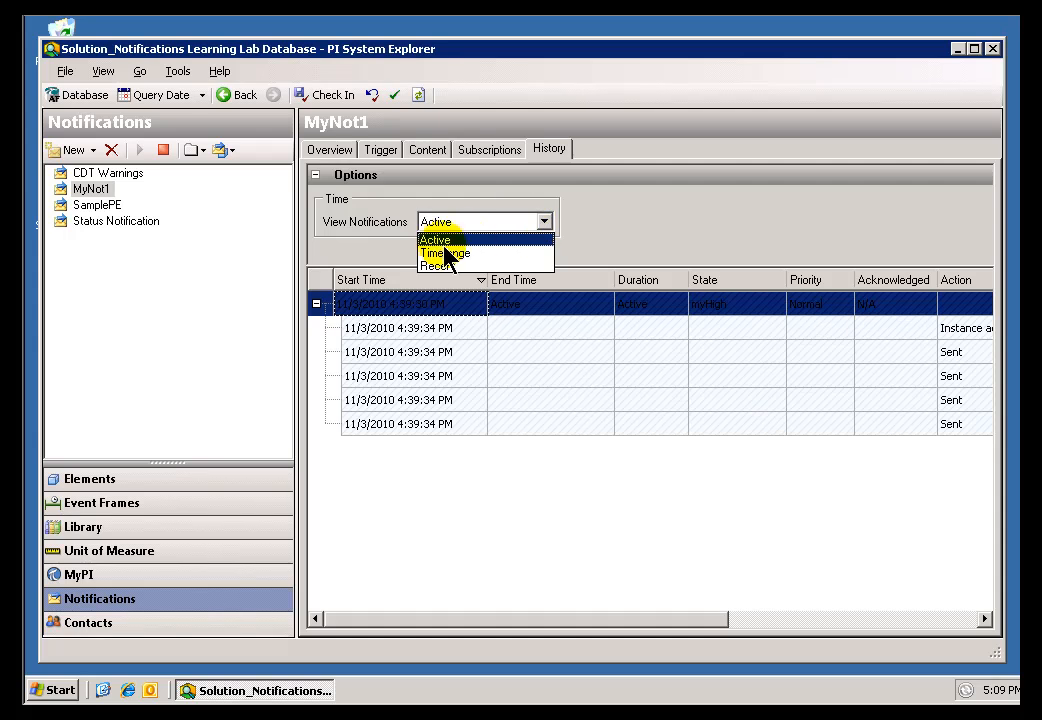
pyautogui.click(434, 240)
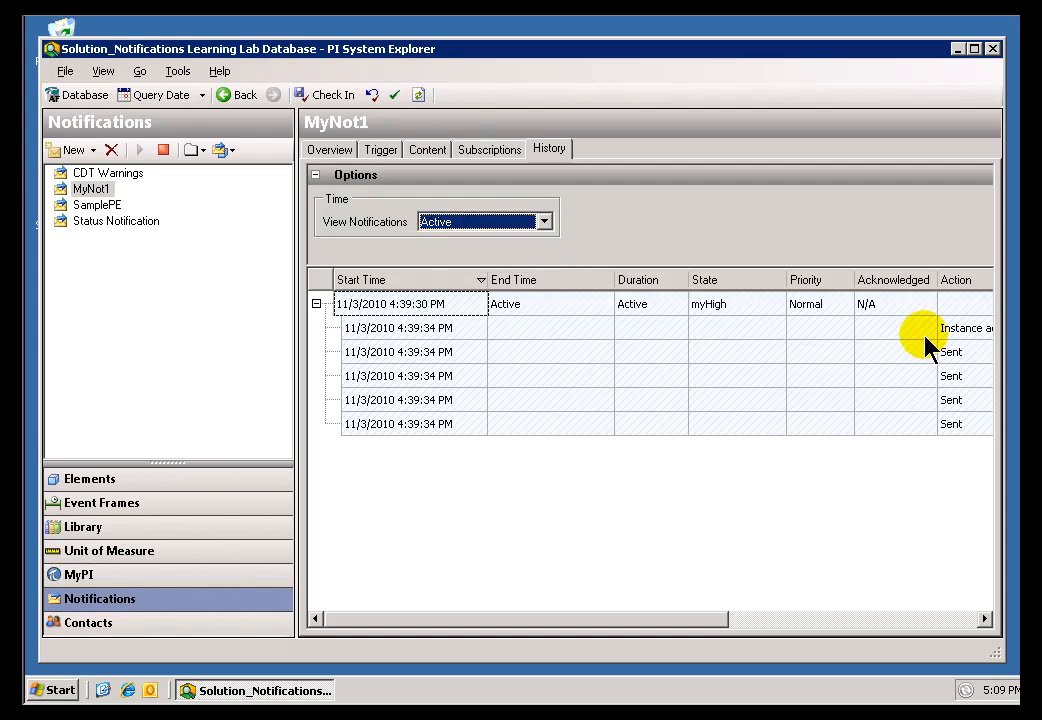
pyautogui.moveTo(404, 290)
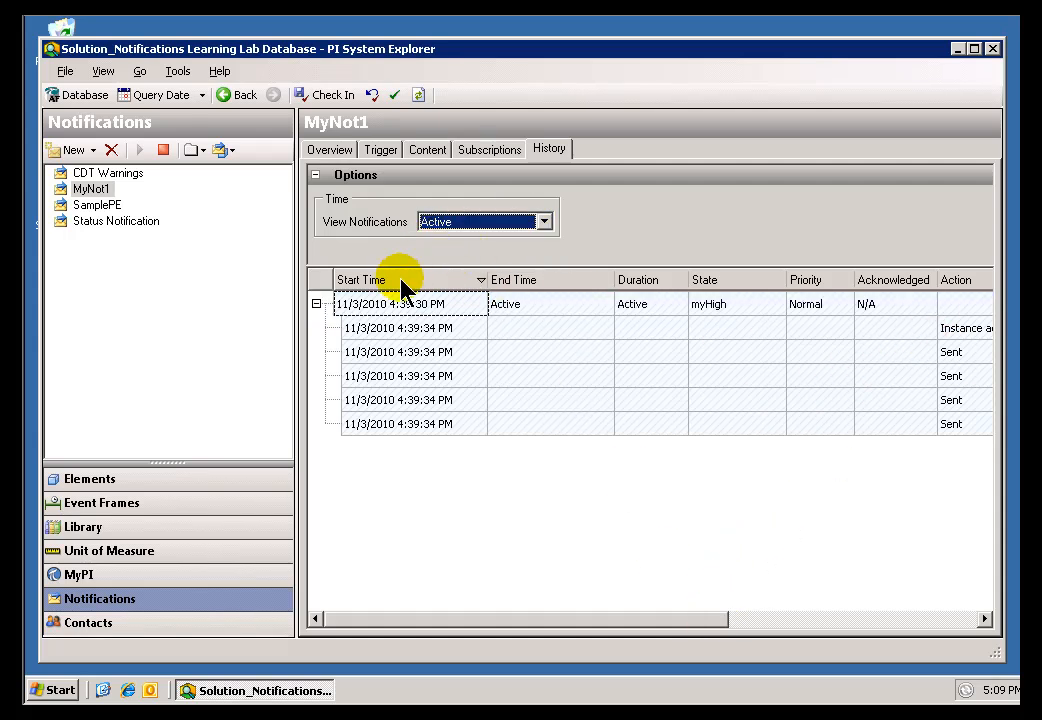
pyautogui.moveTo(676, 284)
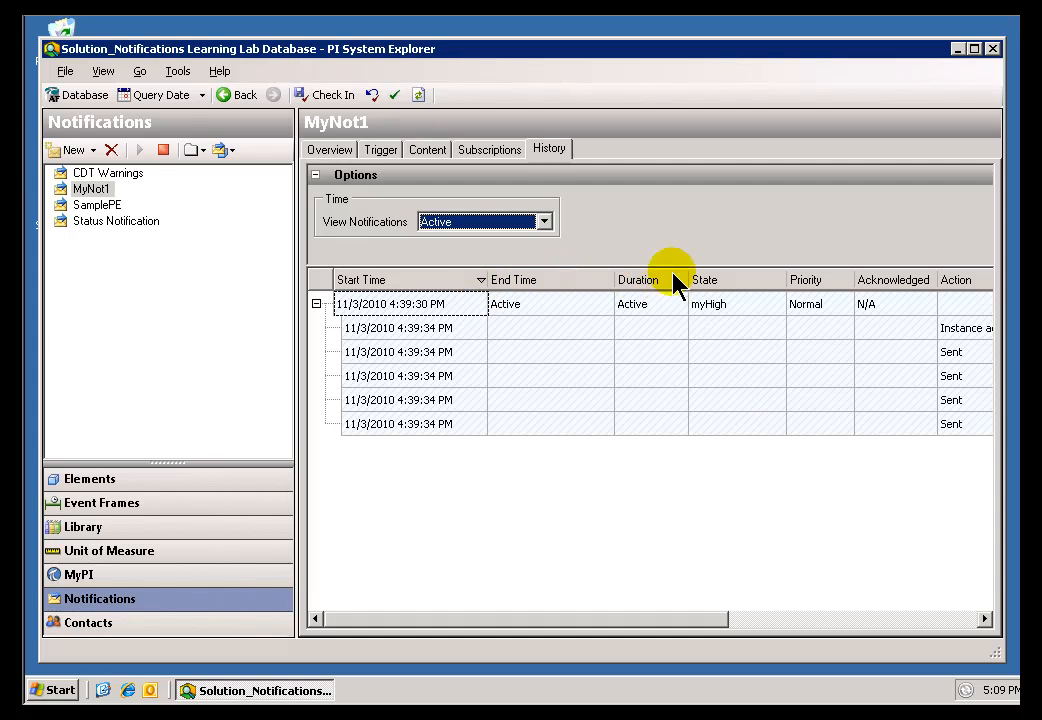
pyautogui.moveTo(668, 524)
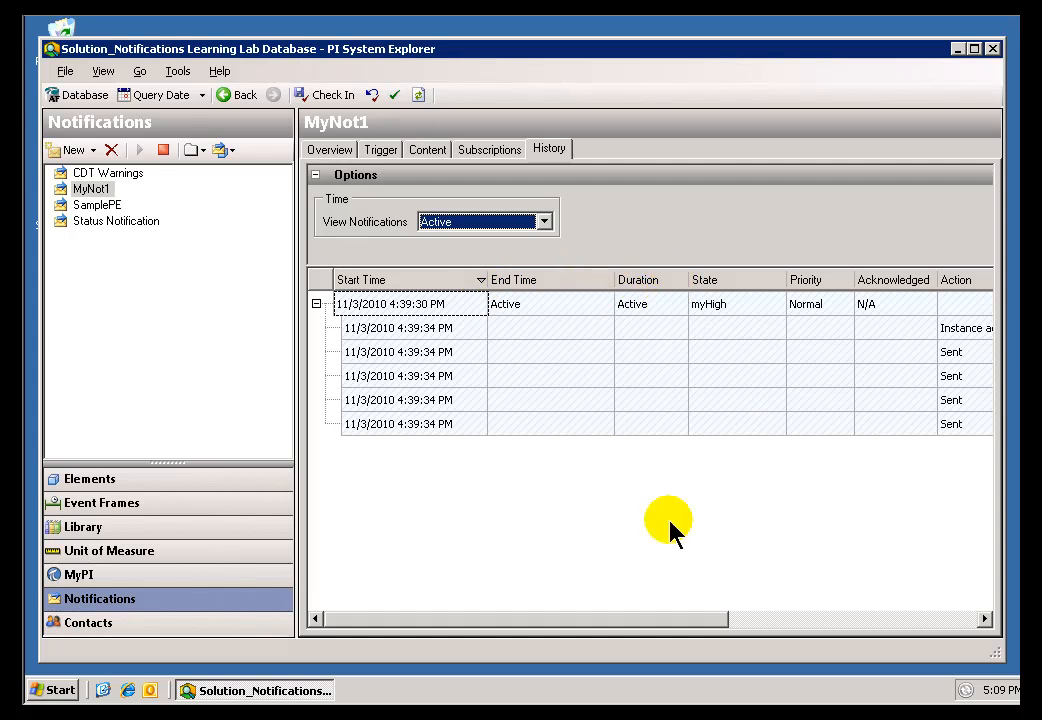
pyautogui.moveTo(656, 378)
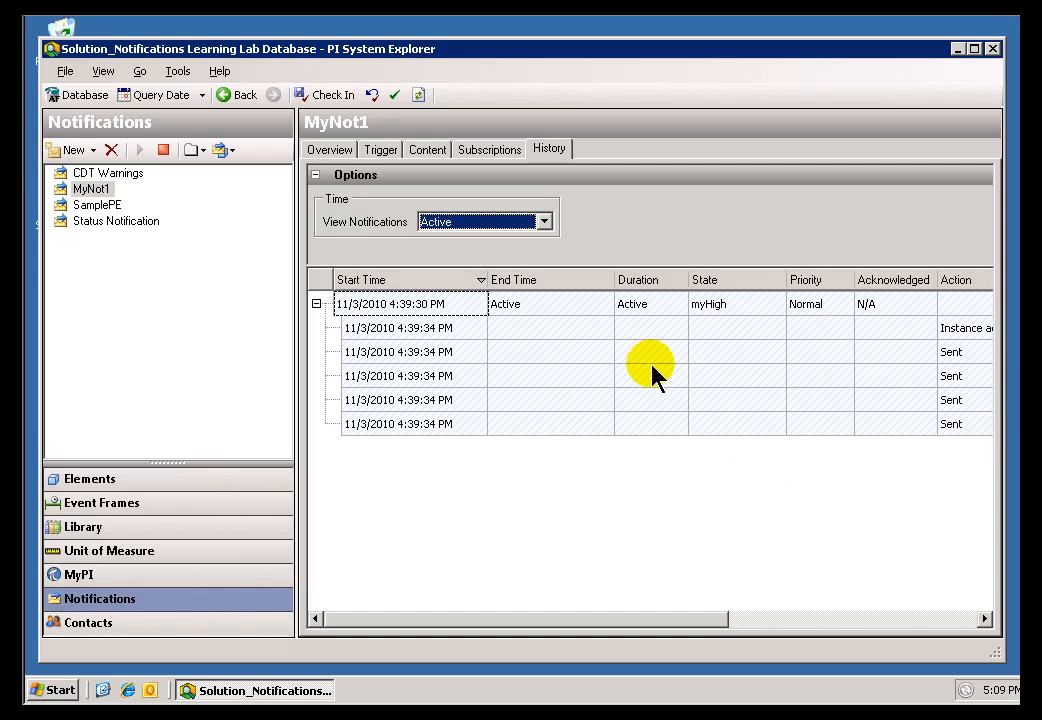
pyautogui.hscroll(3)
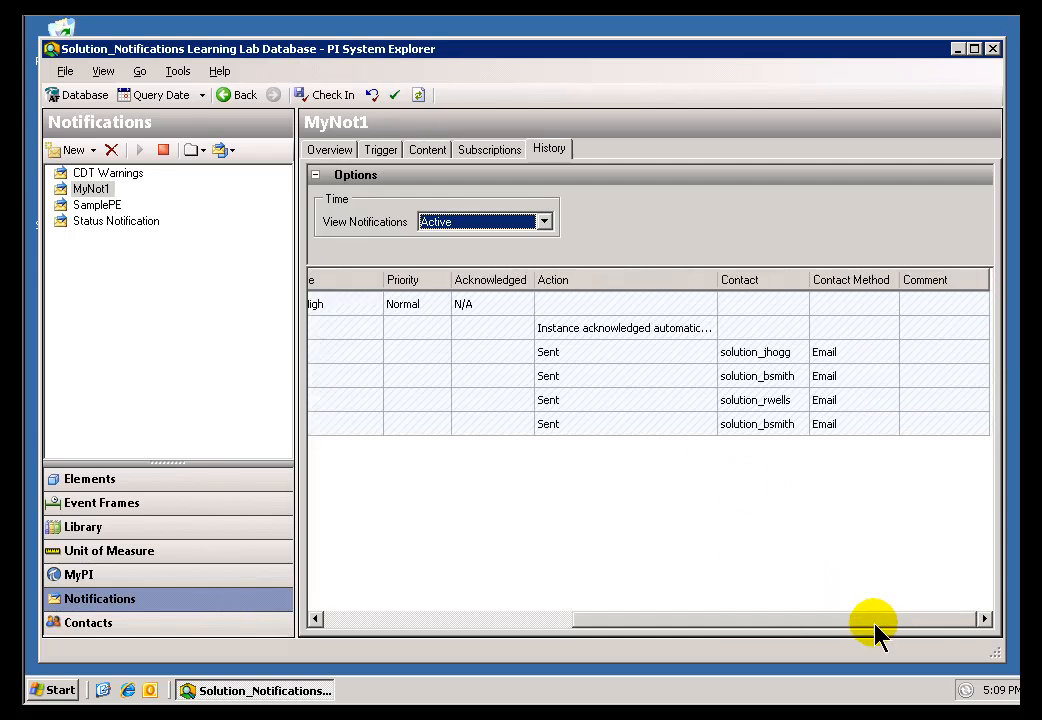
pyautogui.moveTo(848, 316)
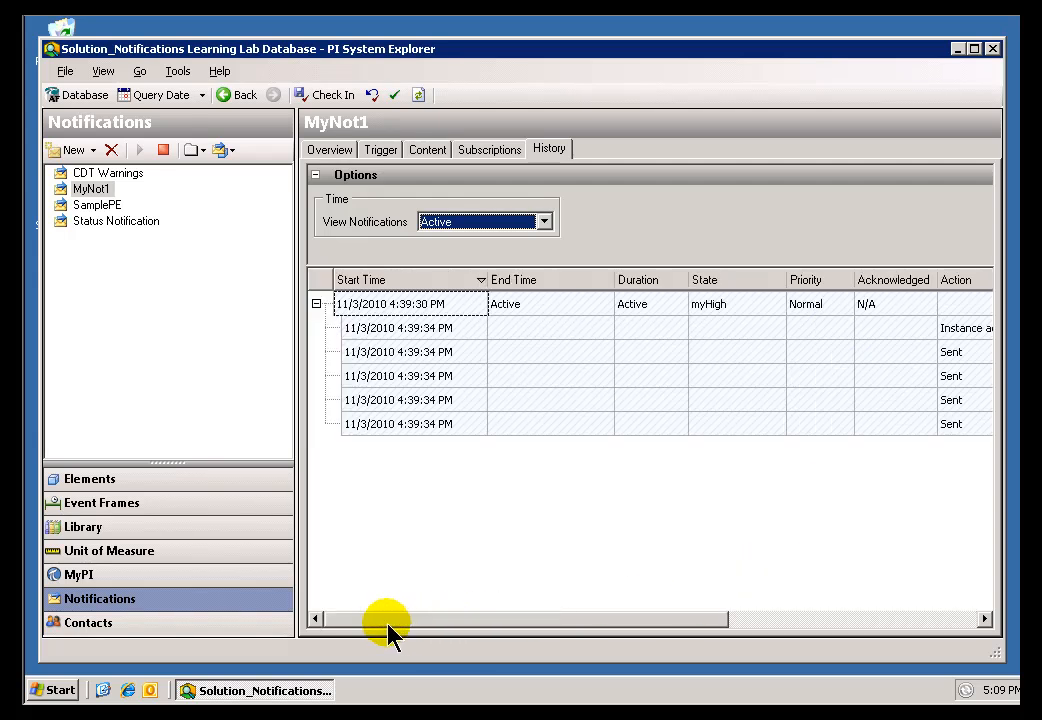
pyautogui.click(544, 220)
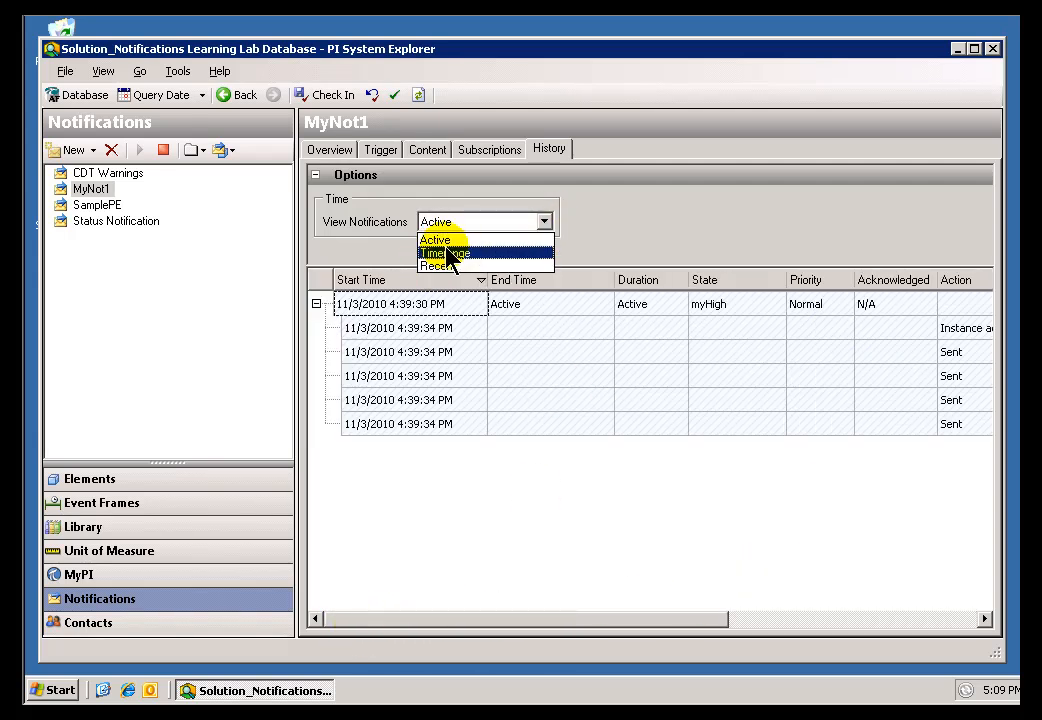
pyautogui.moveTo(450, 258)
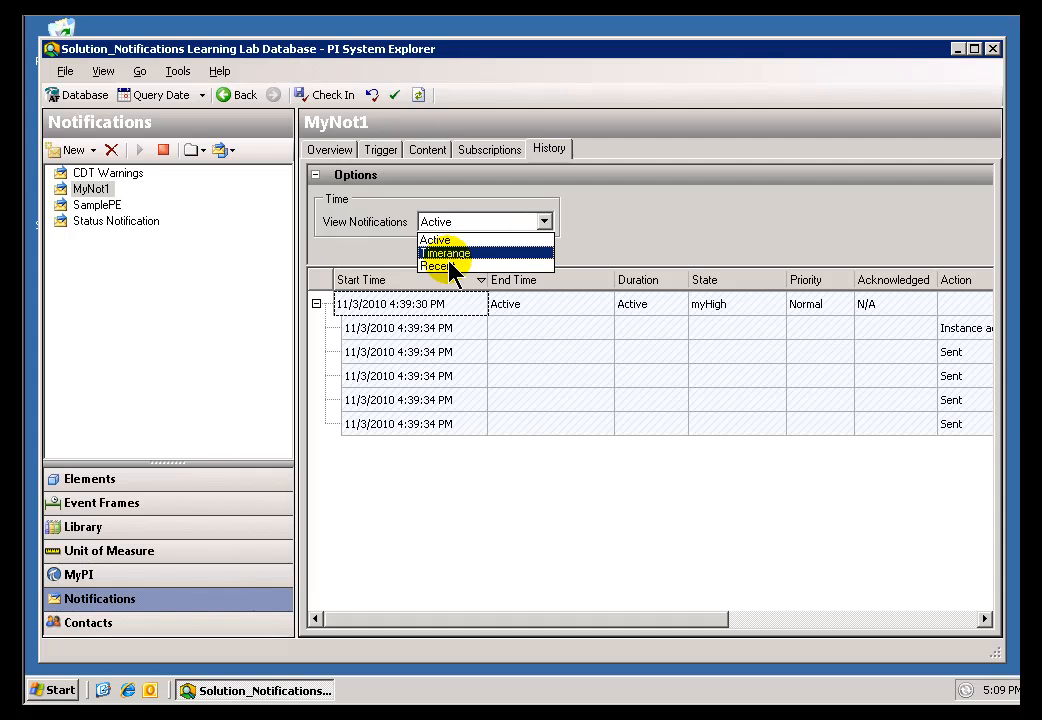
# View Recent notifications from the last 1 day, including myHigh and myHiHi instances.
pyautogui.click(436, 266)
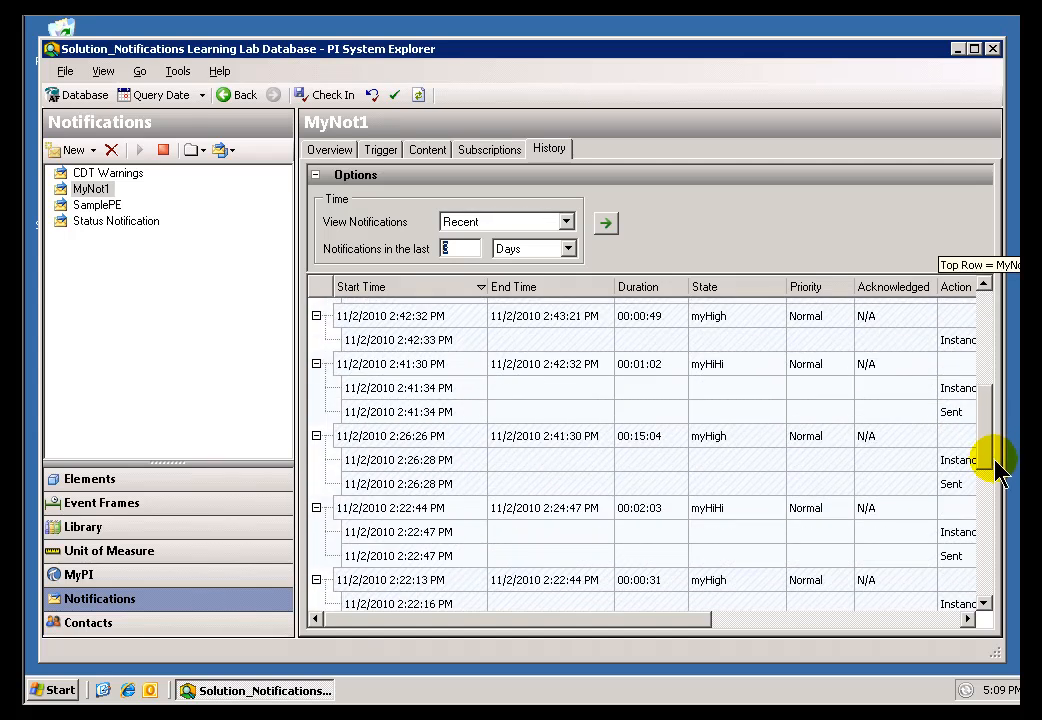
pyautogui.hscroll(3)
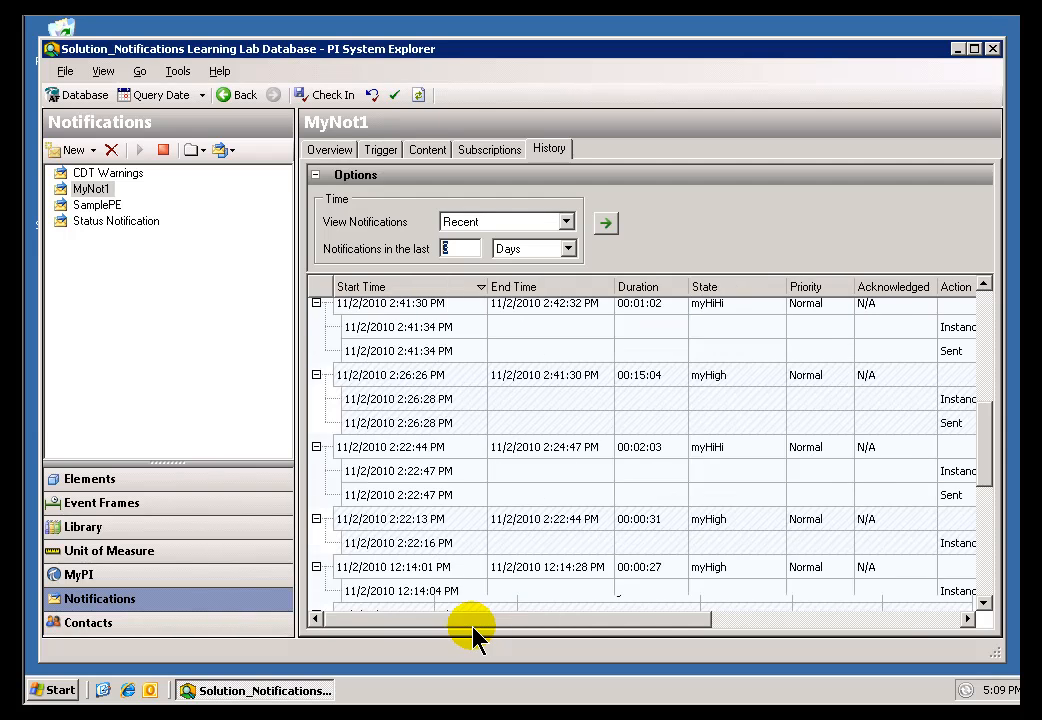
pyautogui.moveTo(404, 448)
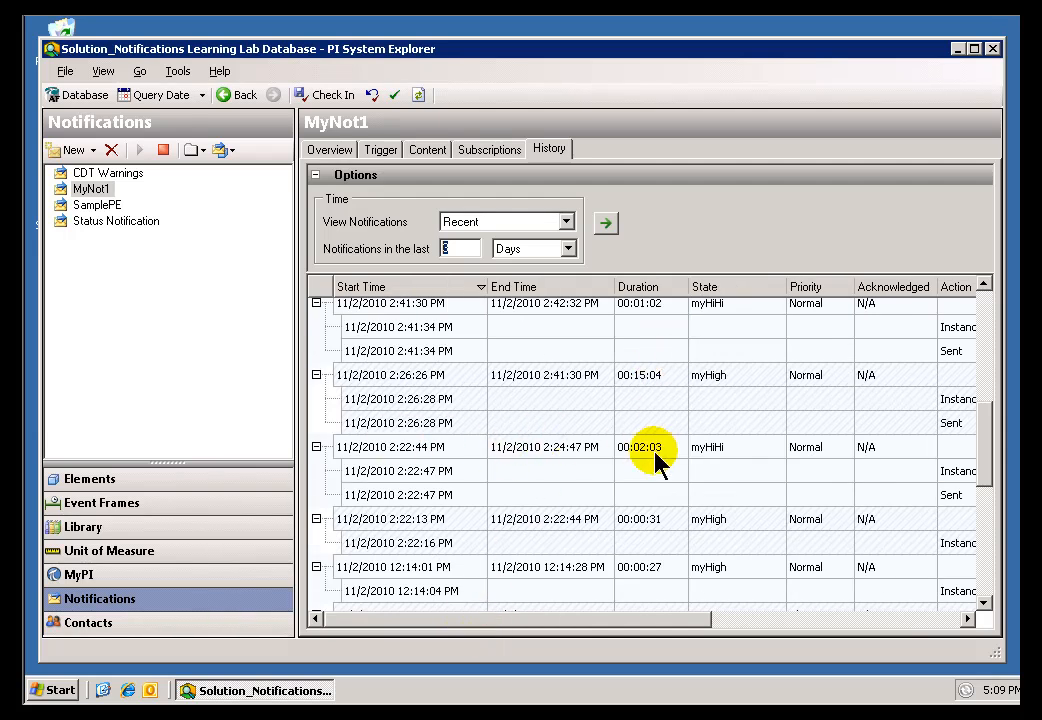
pyautogui.moveTo(984, 424)
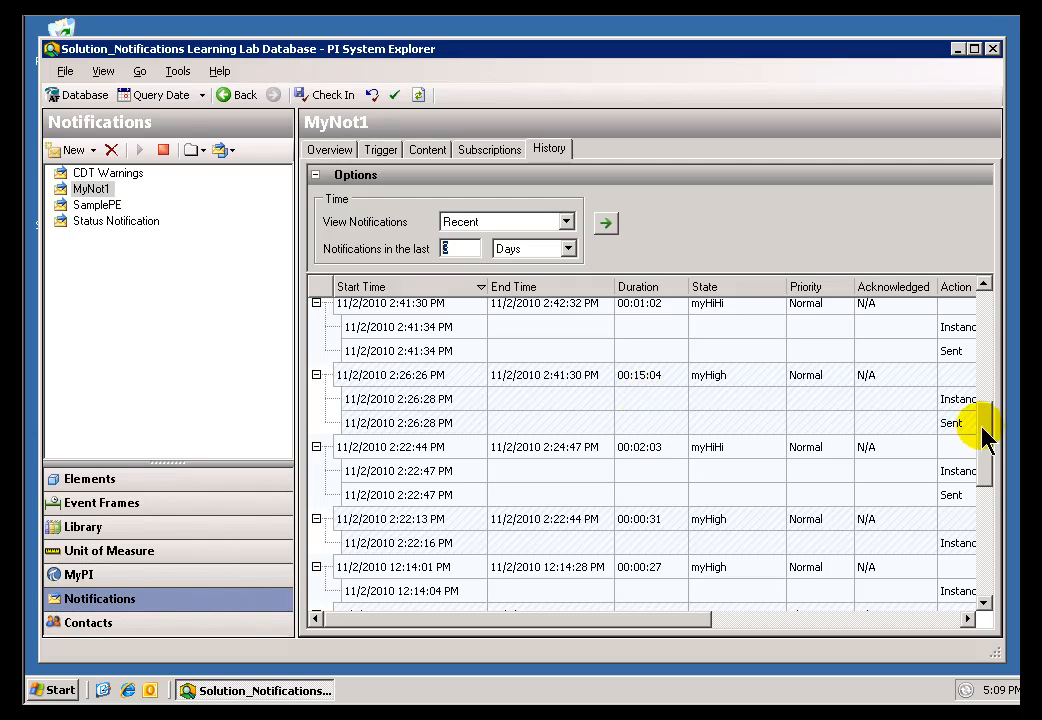
pyautogui.click(604, 222)
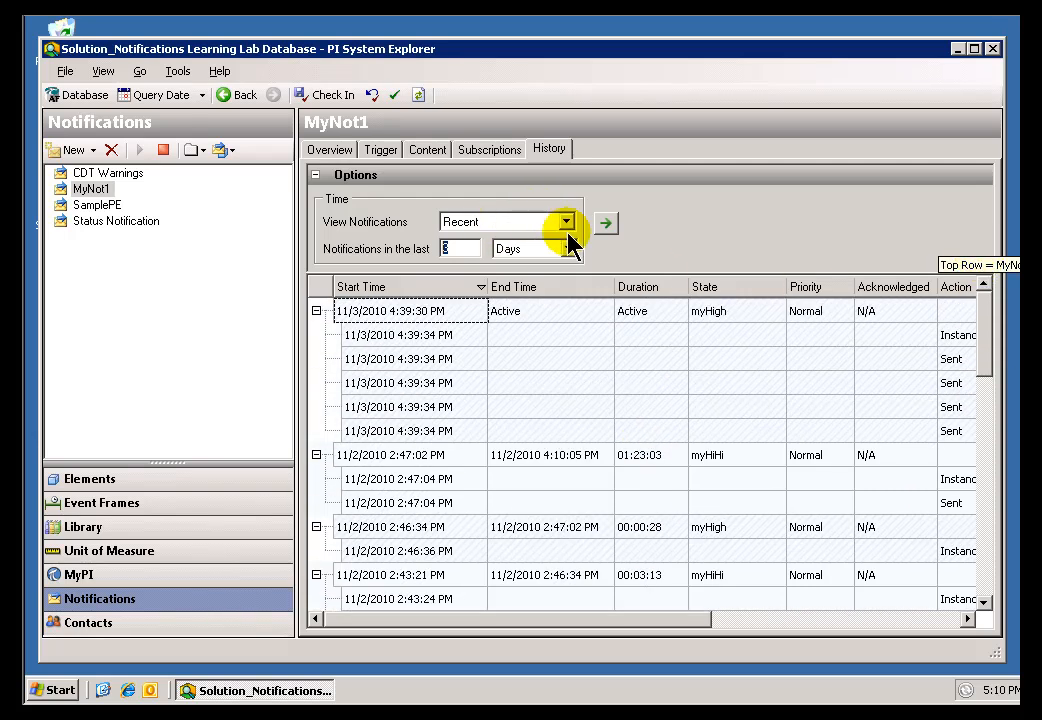
# View a Timerange from y+7h to y+15h and refresh to list the 11/2/2010 notifications.
pyautogui.click(564, 220)
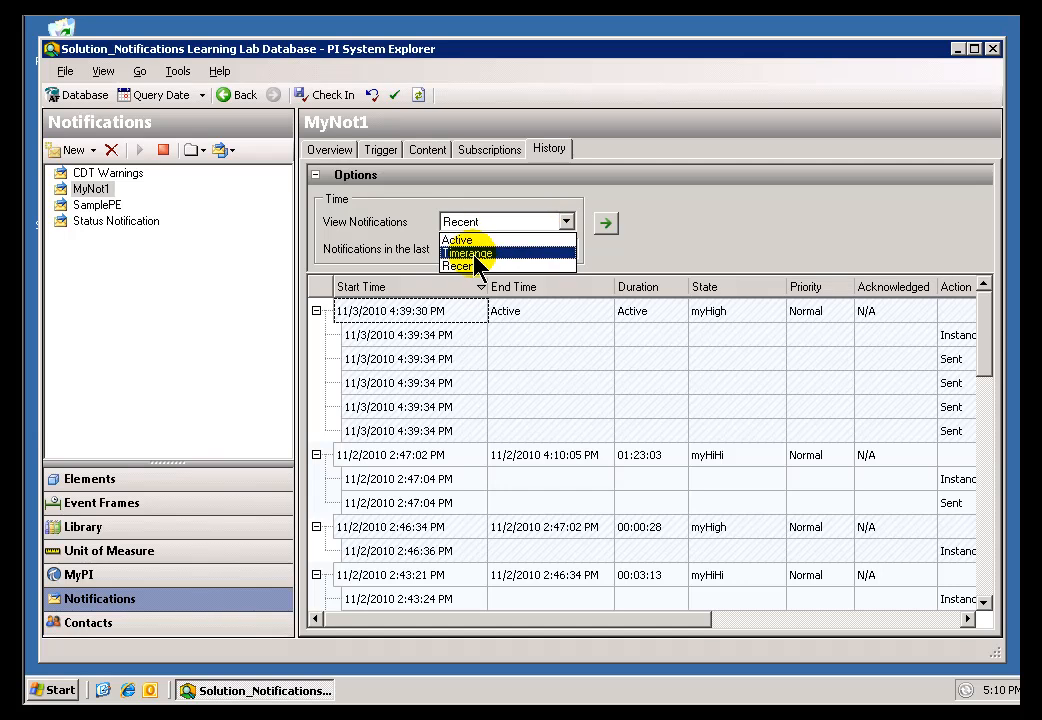
pyautogui.click(468, 252)
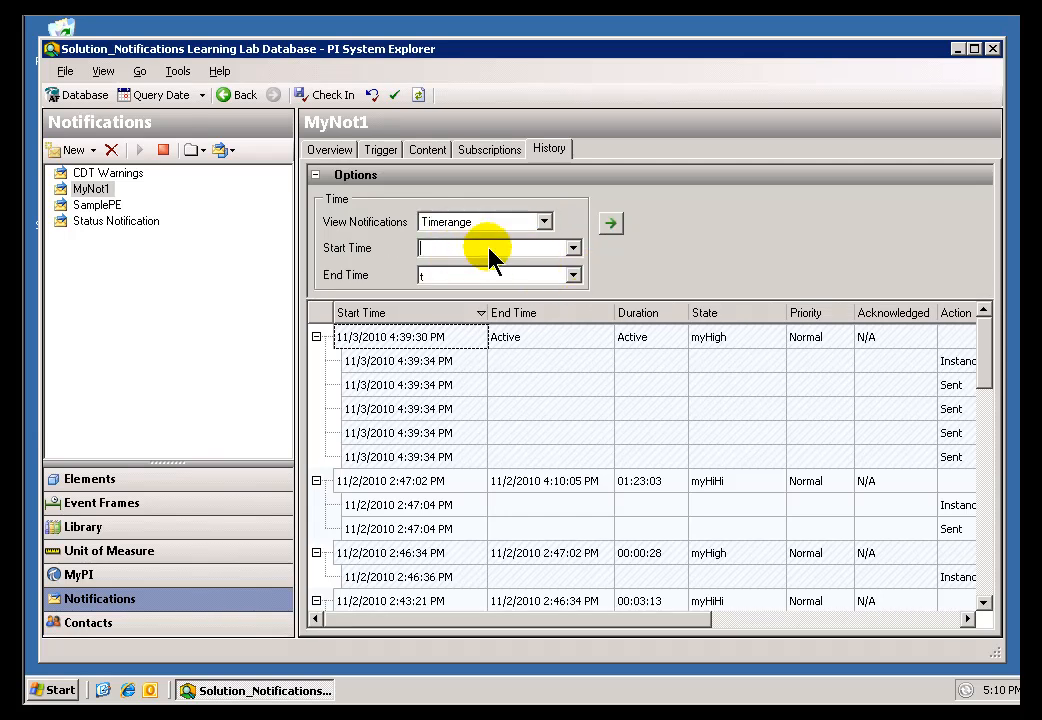
pyautogui.write('*')
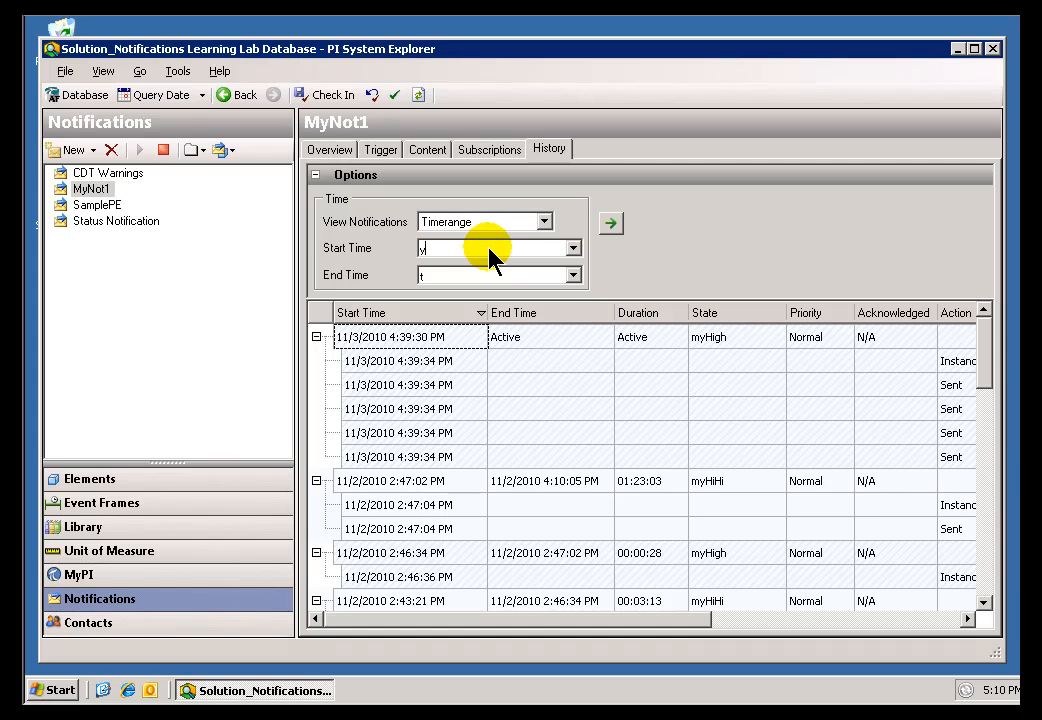
pyautogui.write('+7')
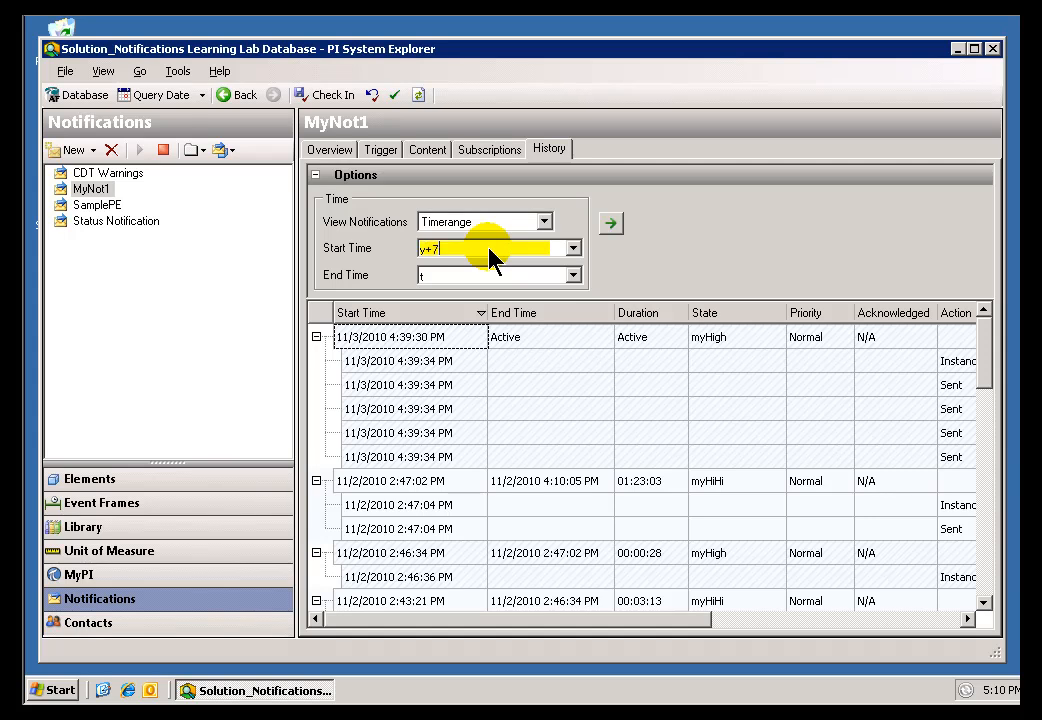
pyautogui.write('h')
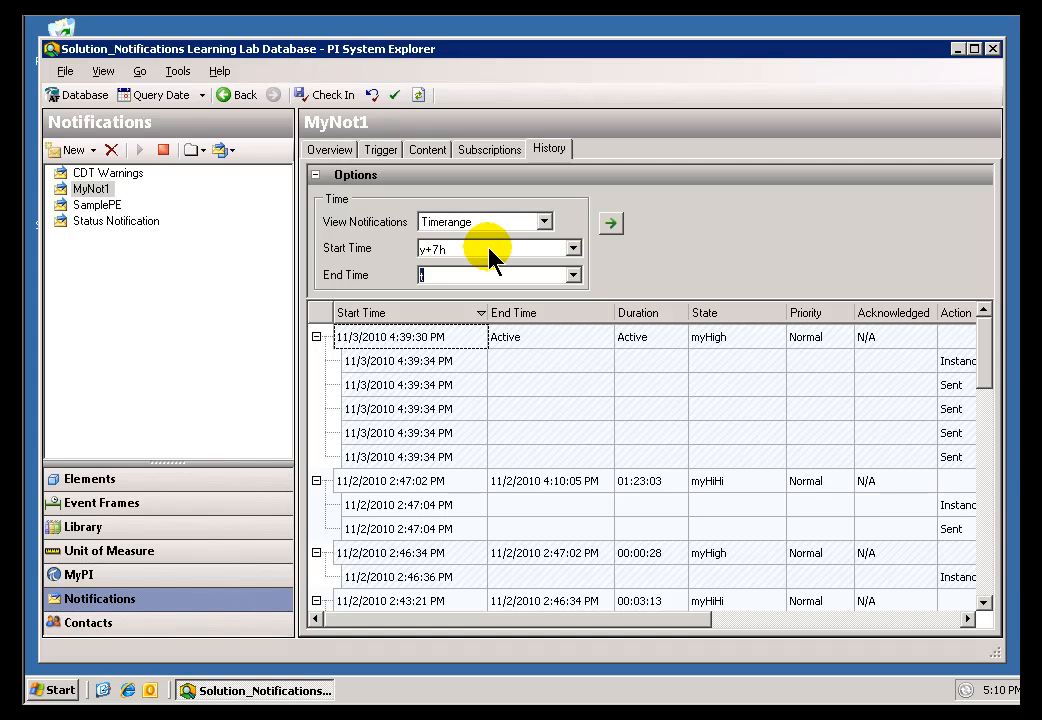
pyautogui.write('y+15h')
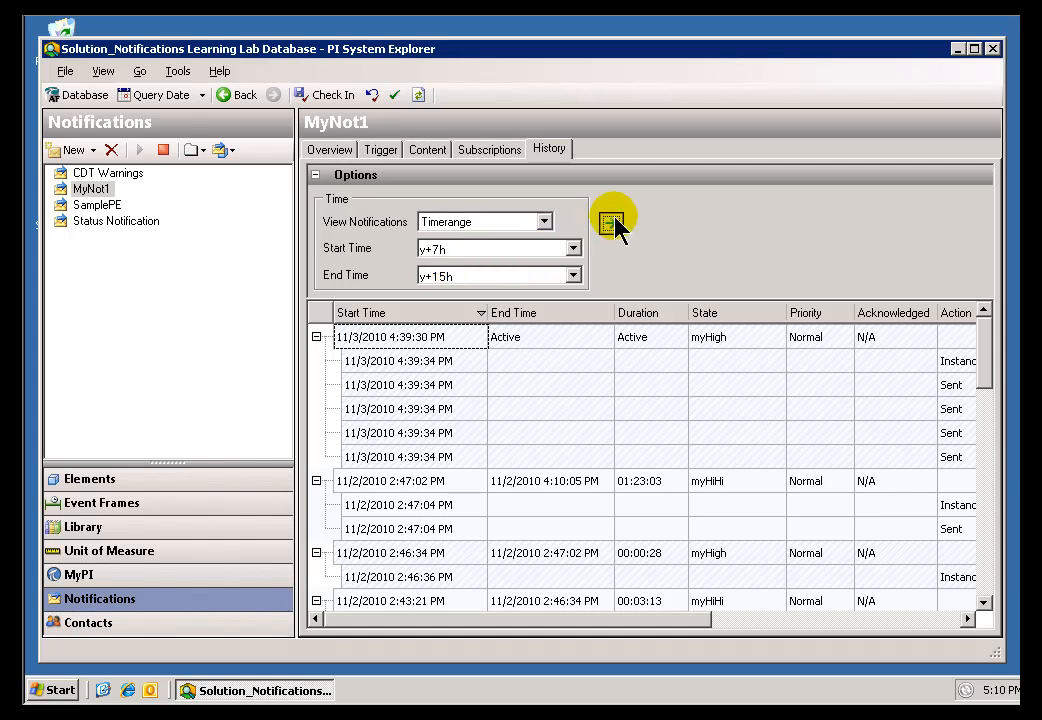
pyautogui.click(610, 222)
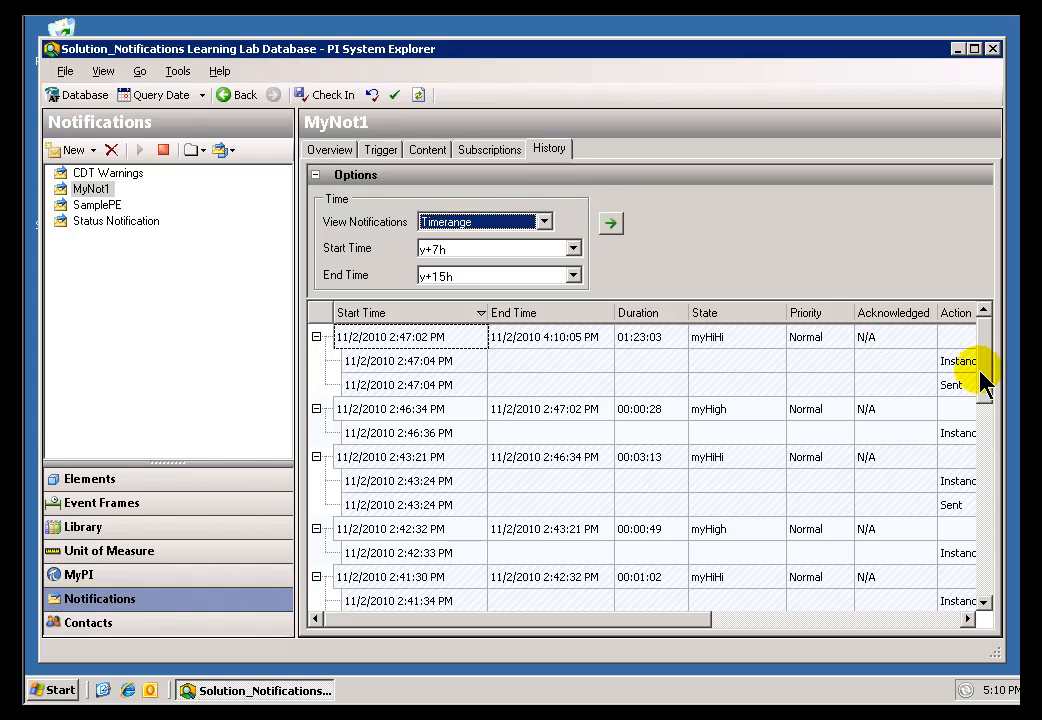
pyautogui.moveTo(490, 414)
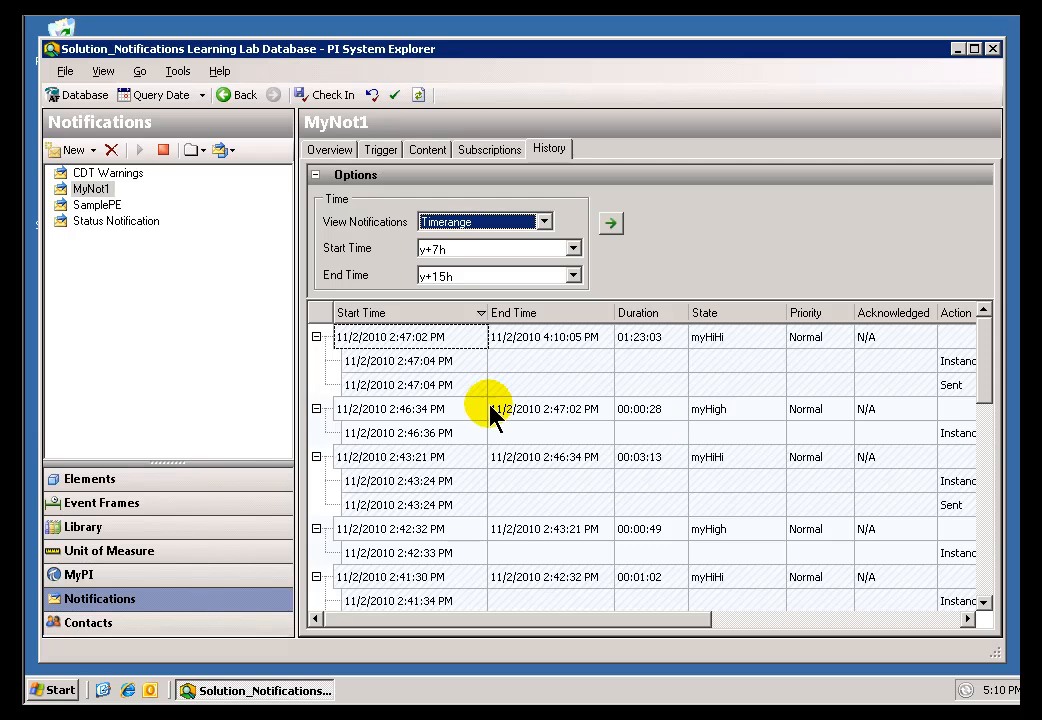
# Check the Expand/Collapse All options, then collapse the 2:47:02, 2:46:34 and 2:42:32 PM instances.
pyautogui.rightClick(390, 408)
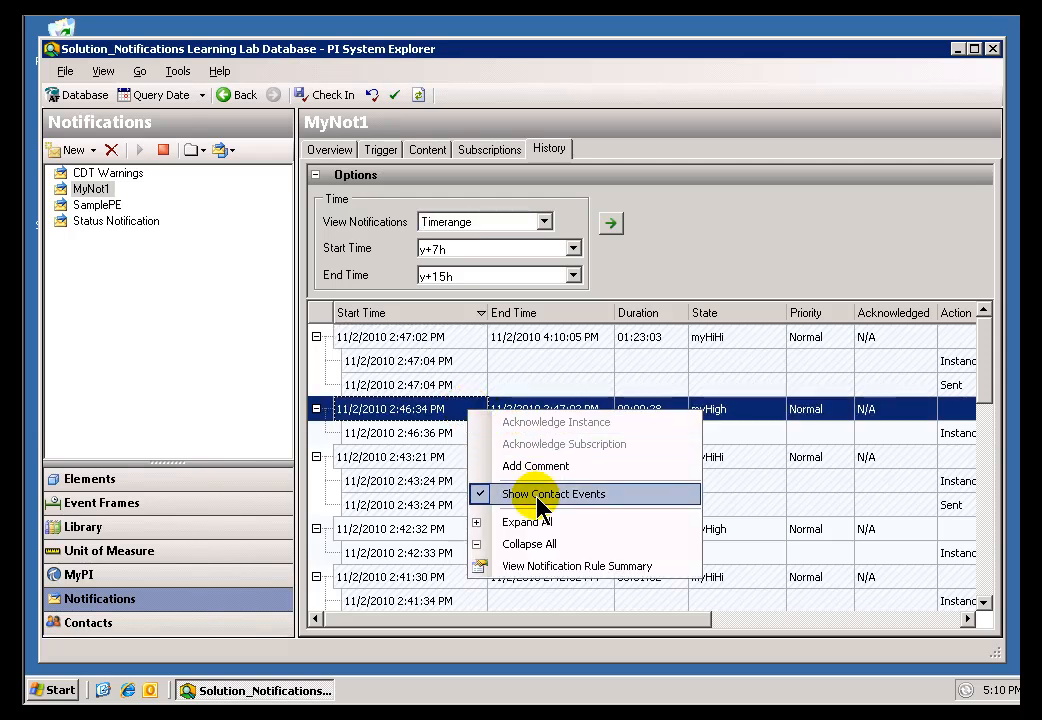
pyautogui.moveTo(404, 408)
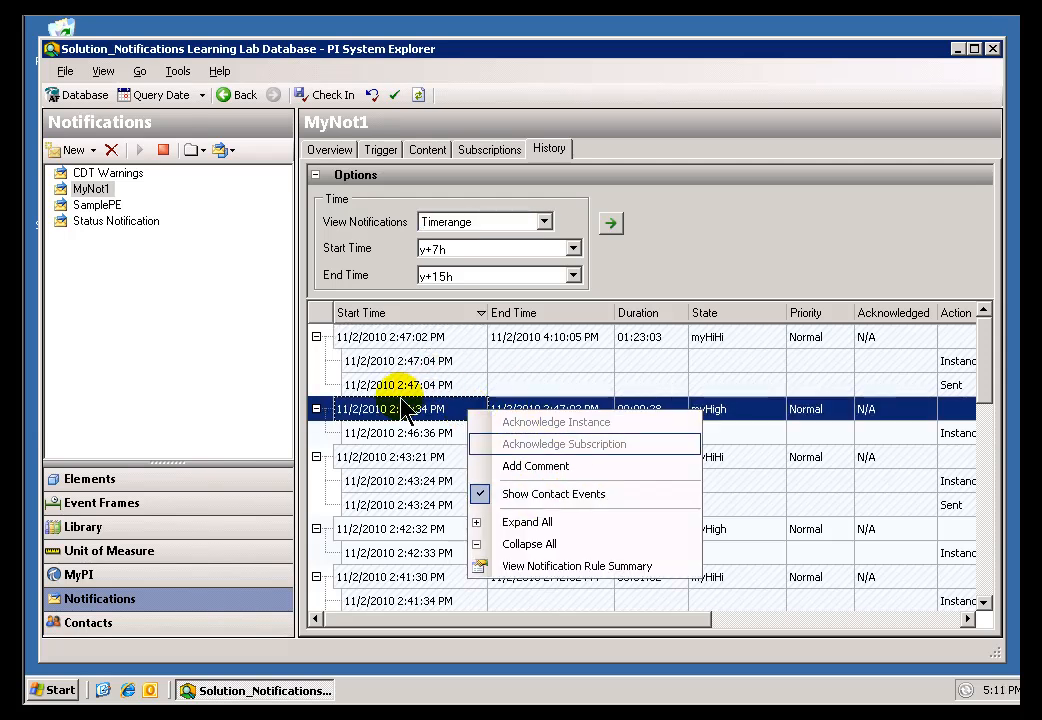
pyautogui.click(528, 544)
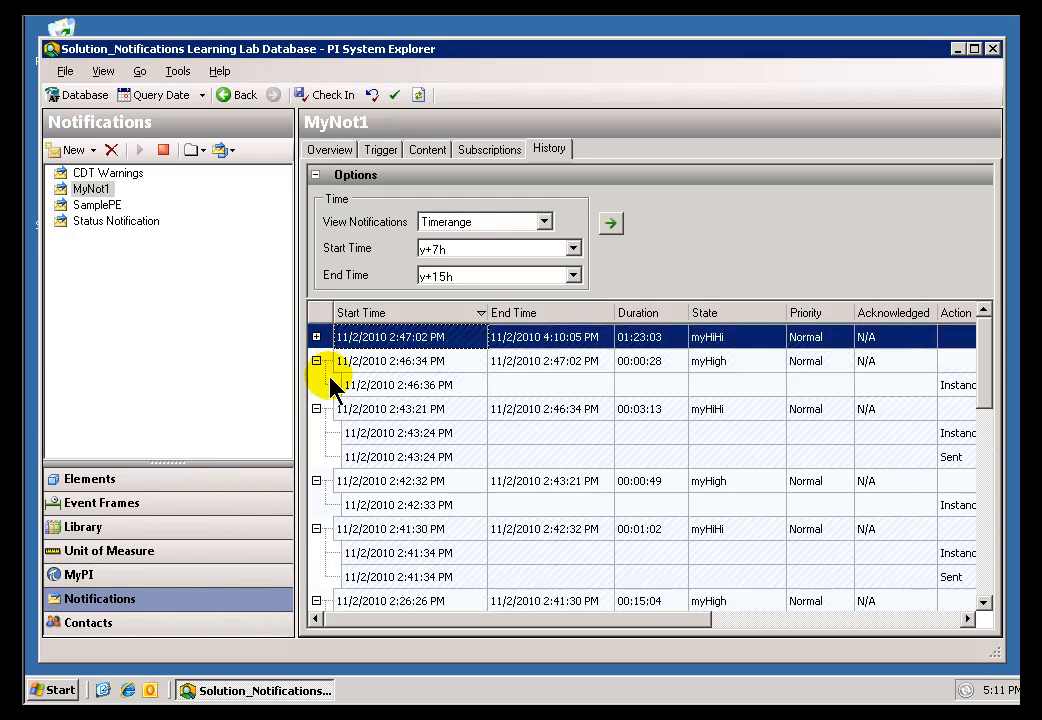
pyautogui.click(316, 360)
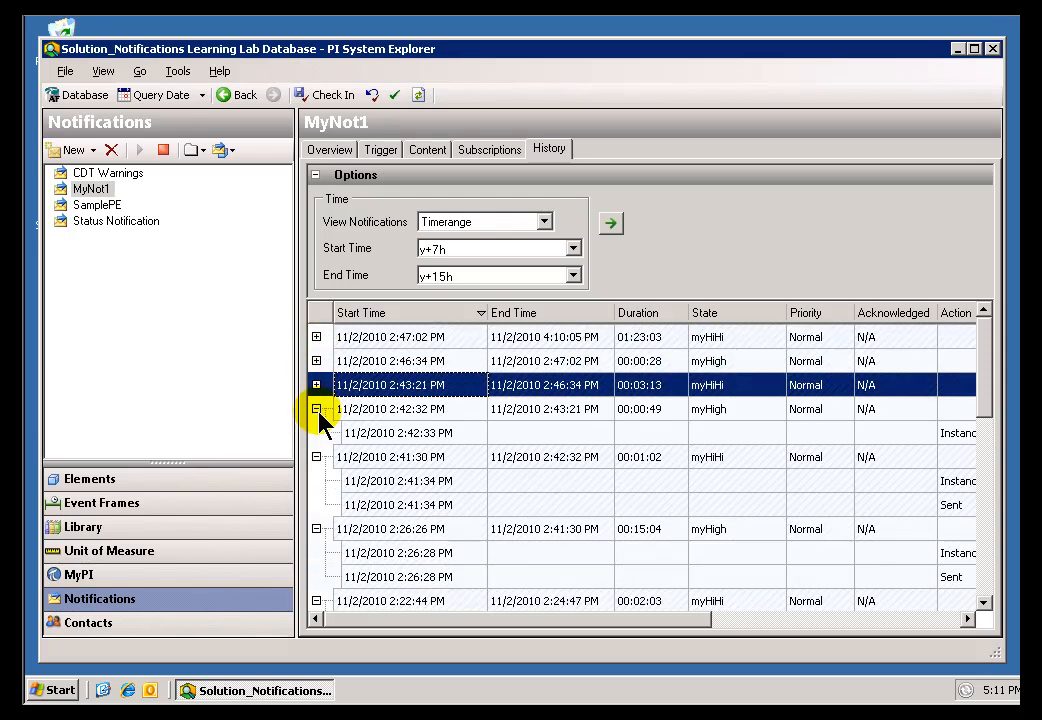
pyautogui.click(316, 408)
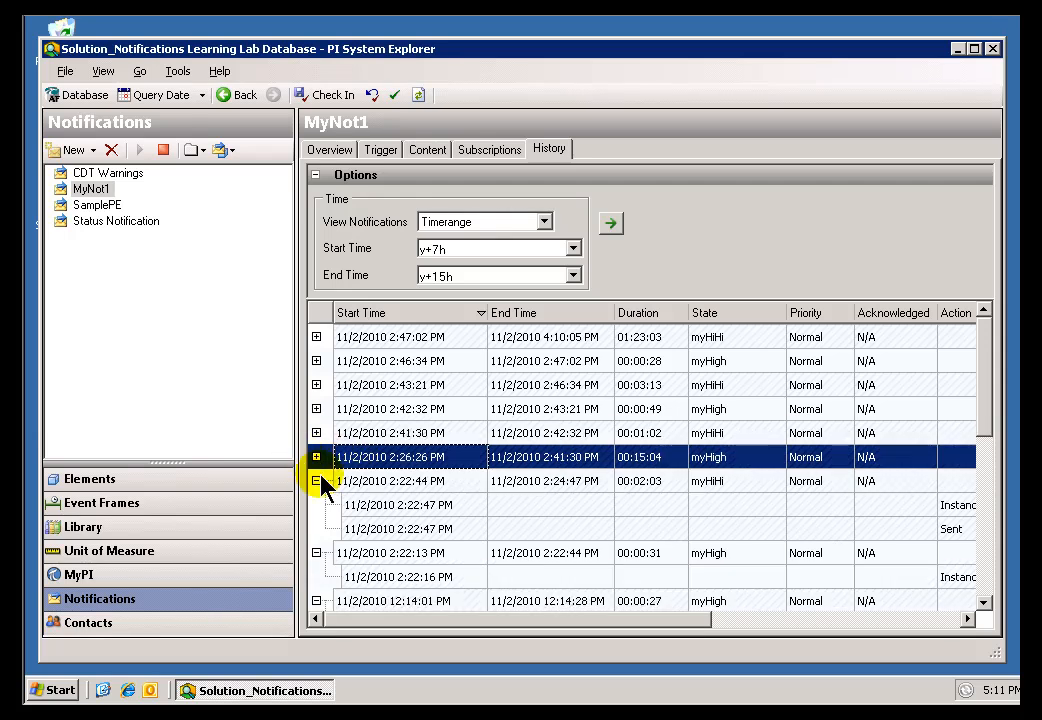
# Expand the 2:26:26, 2:47:02 and 2:46:34 PM instances to reveal their acknowledgment and email actions.
pyautogui.click(316, 456)
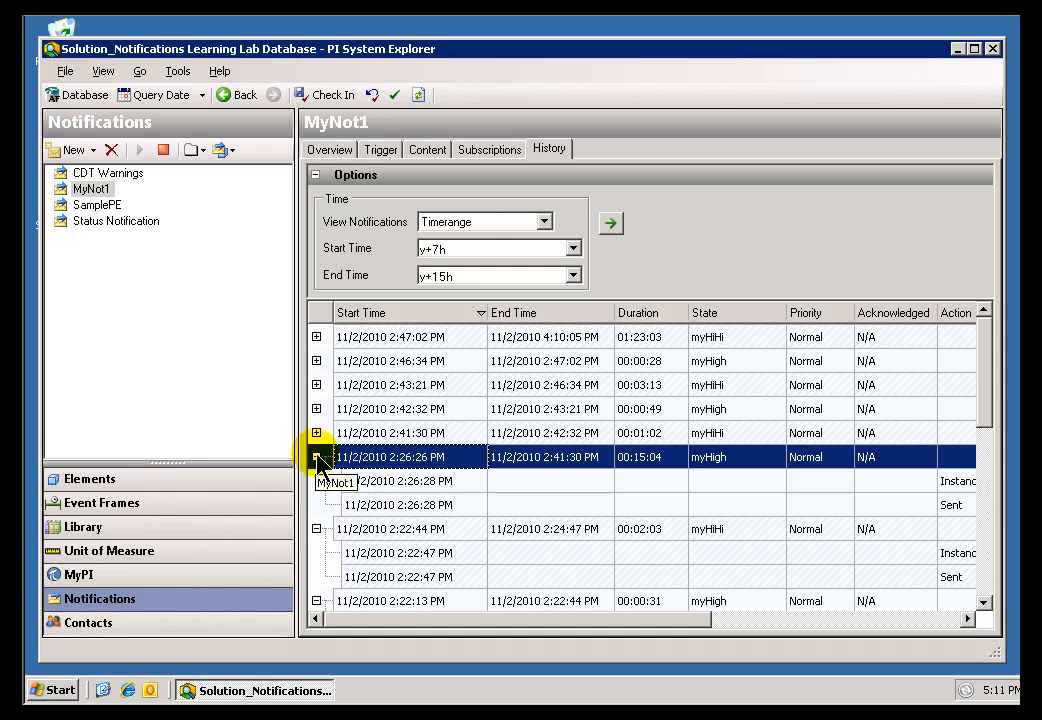
pyautogui.click(400, 480)
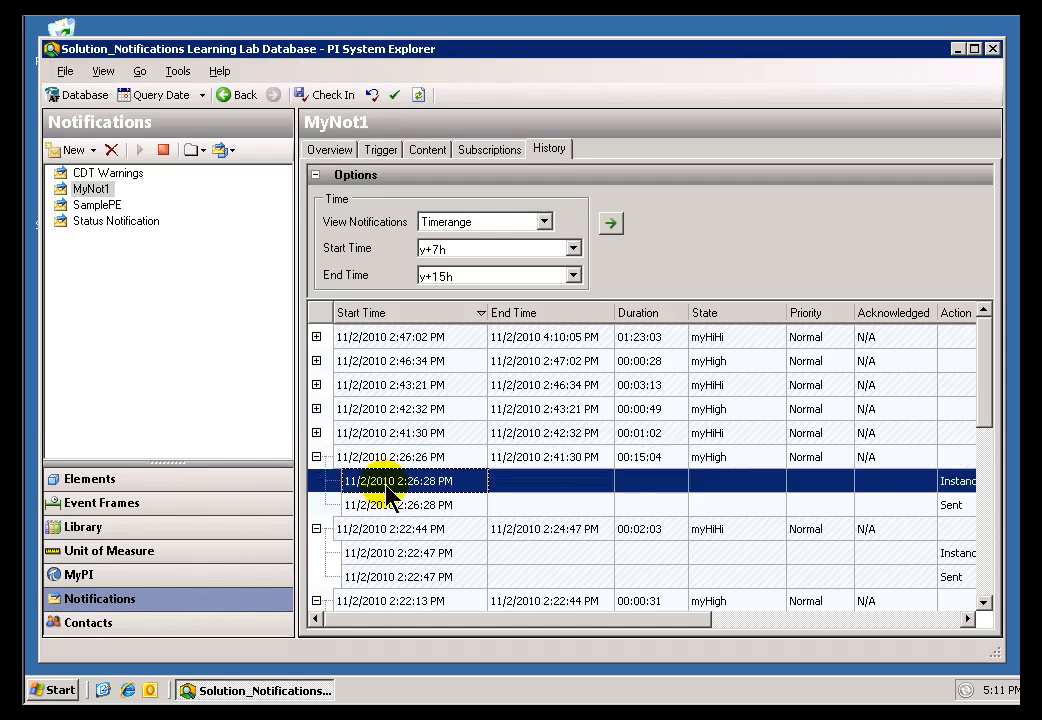
pyautogui.hscroll(3)
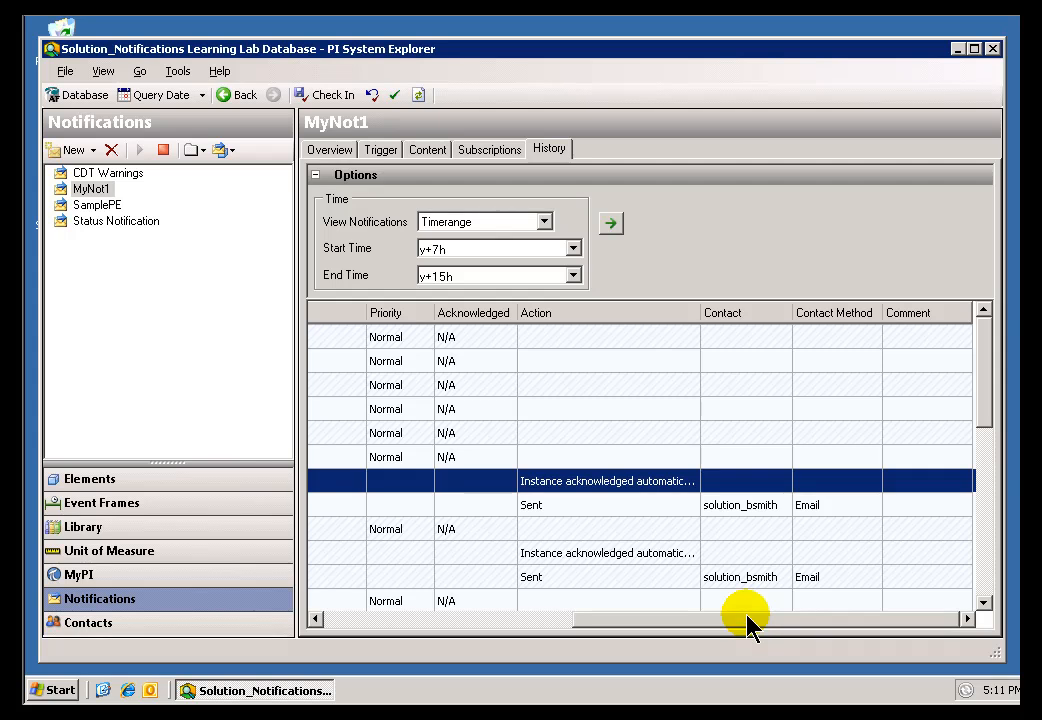
pyautogui.moveTo(550, 618)
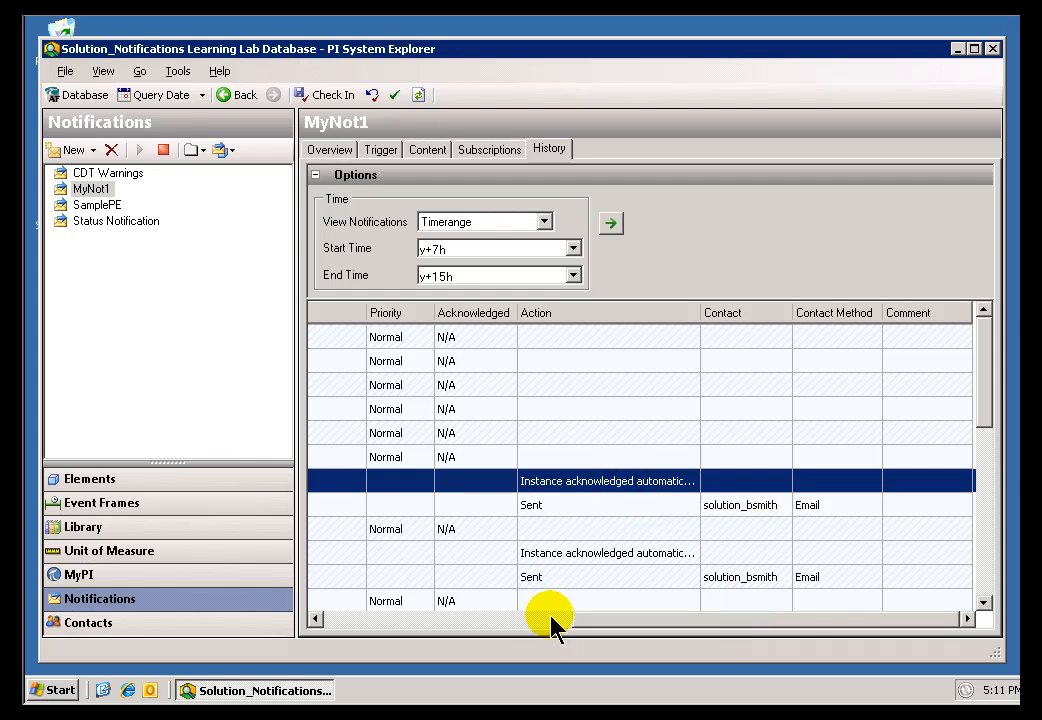
pyautogui.moveTo(436, 636)
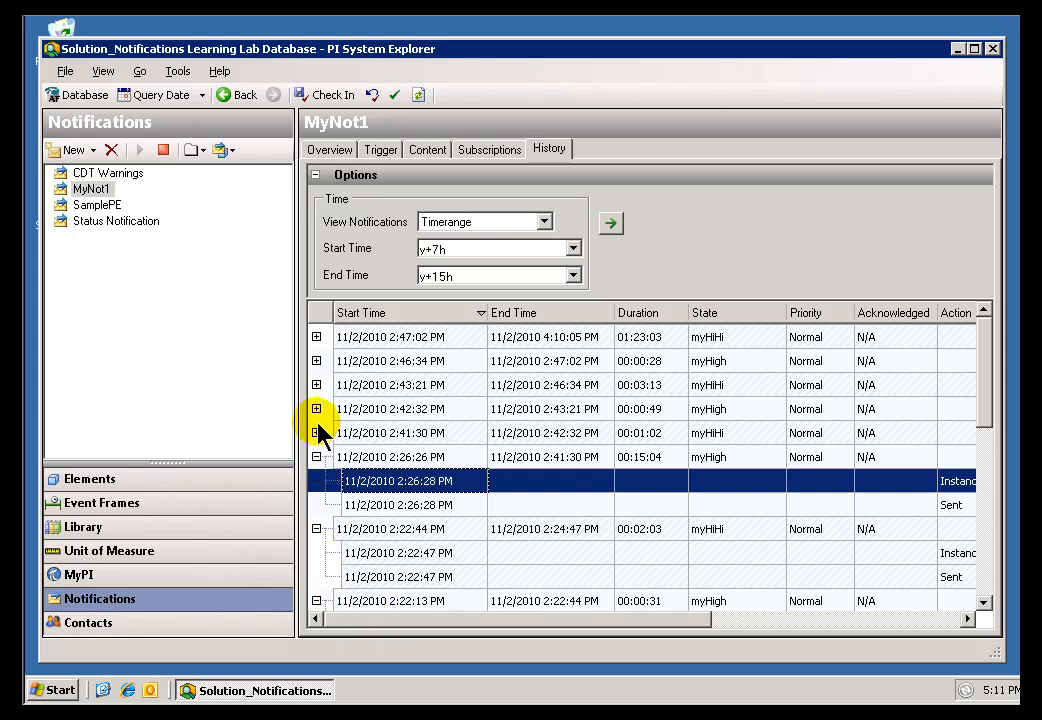
pyautogui.click(316, 336)
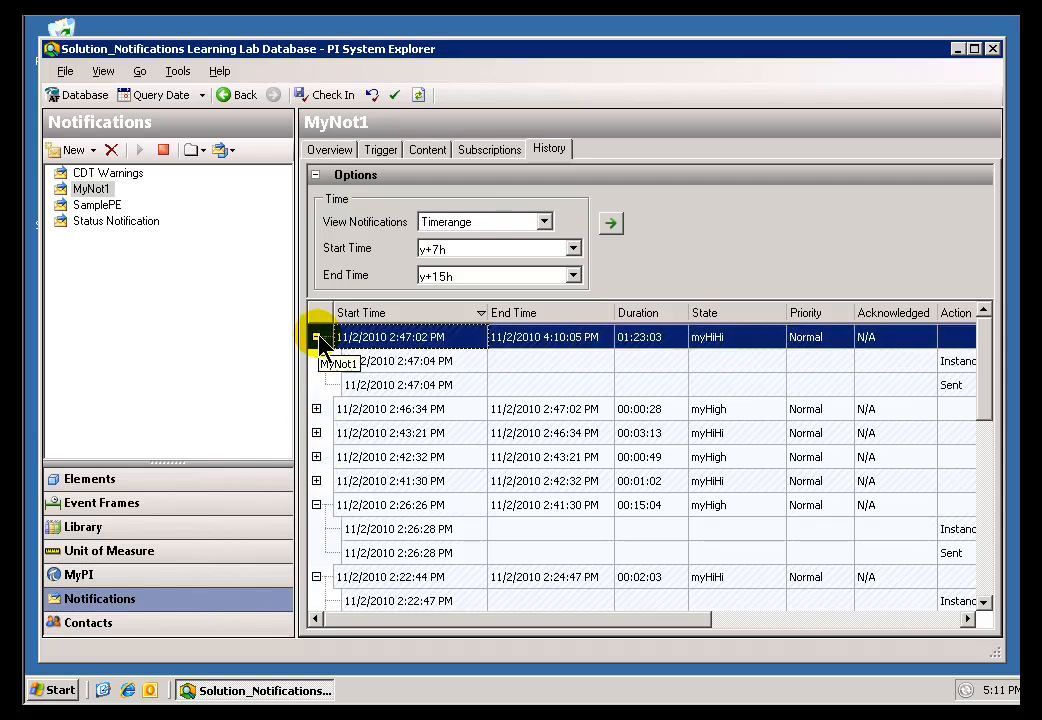
pyautogui.click(316, 408)
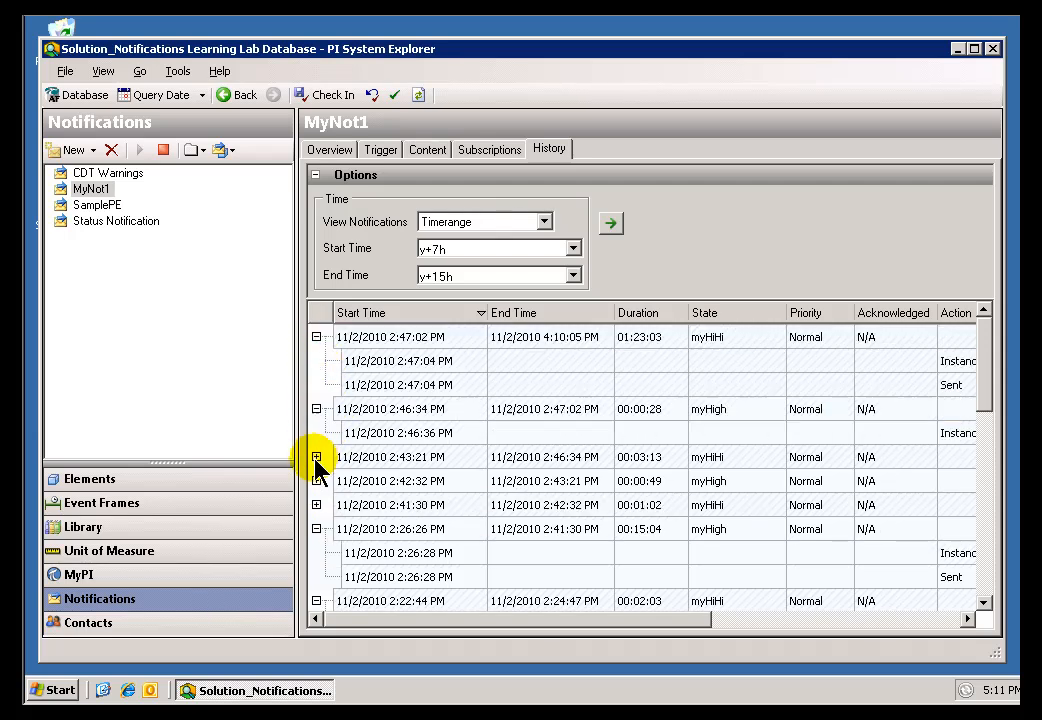